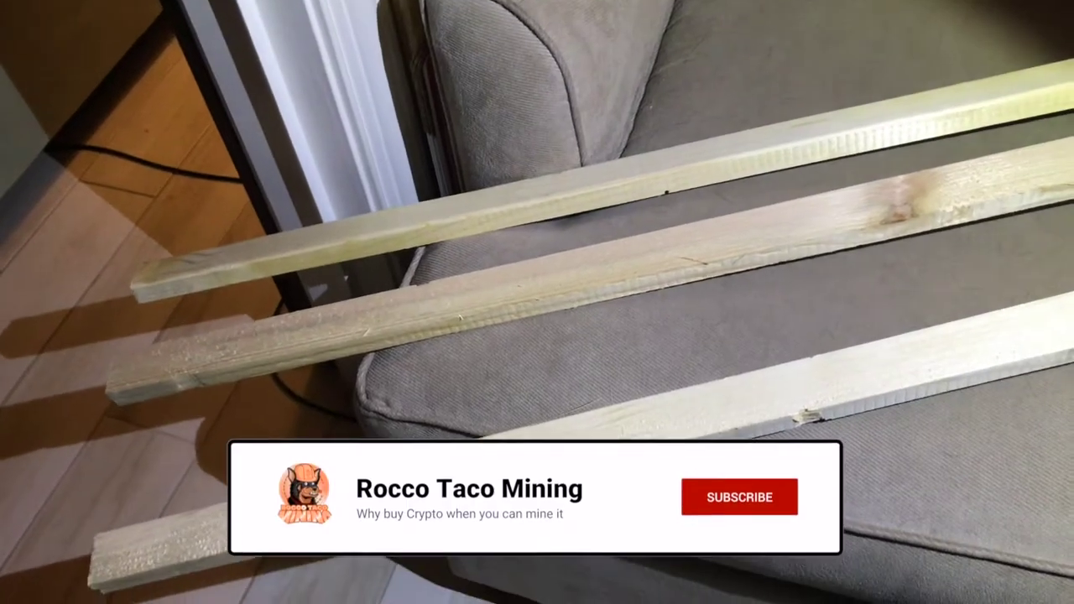
left_click(738, 497)
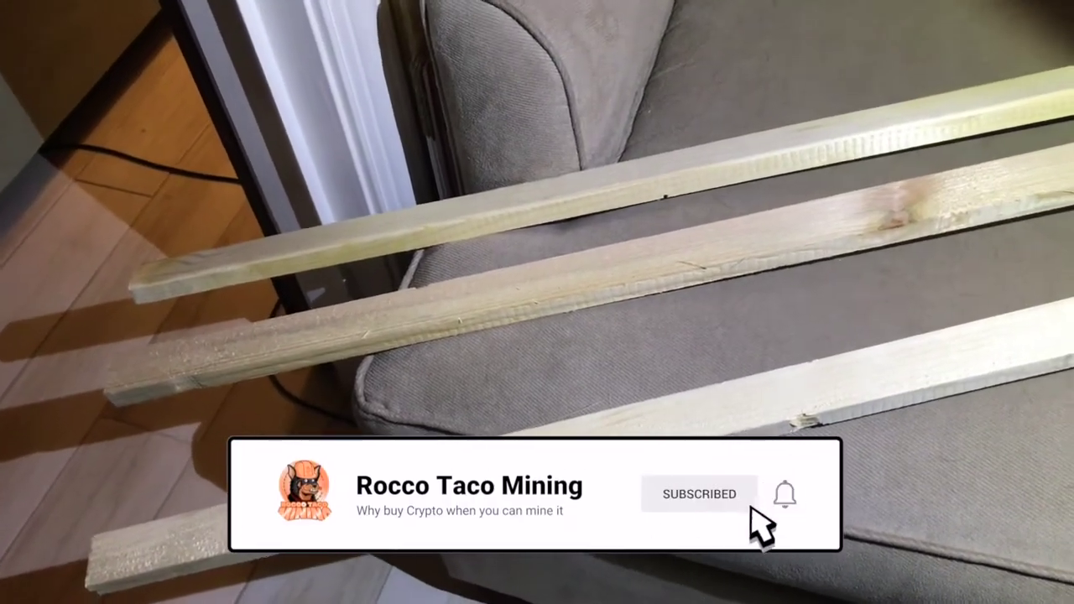
left_click(783, 497)
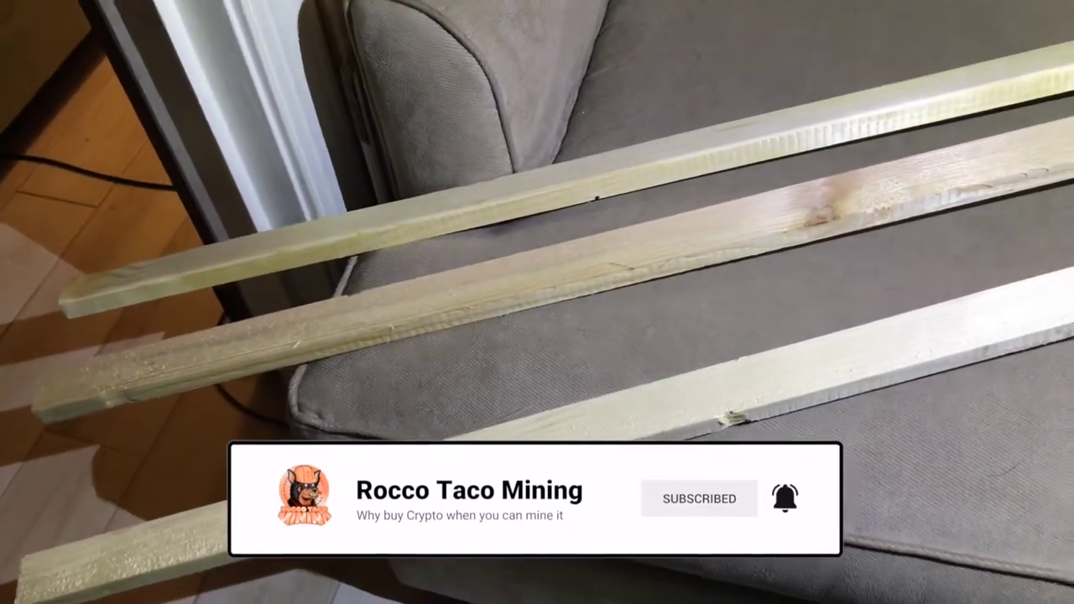